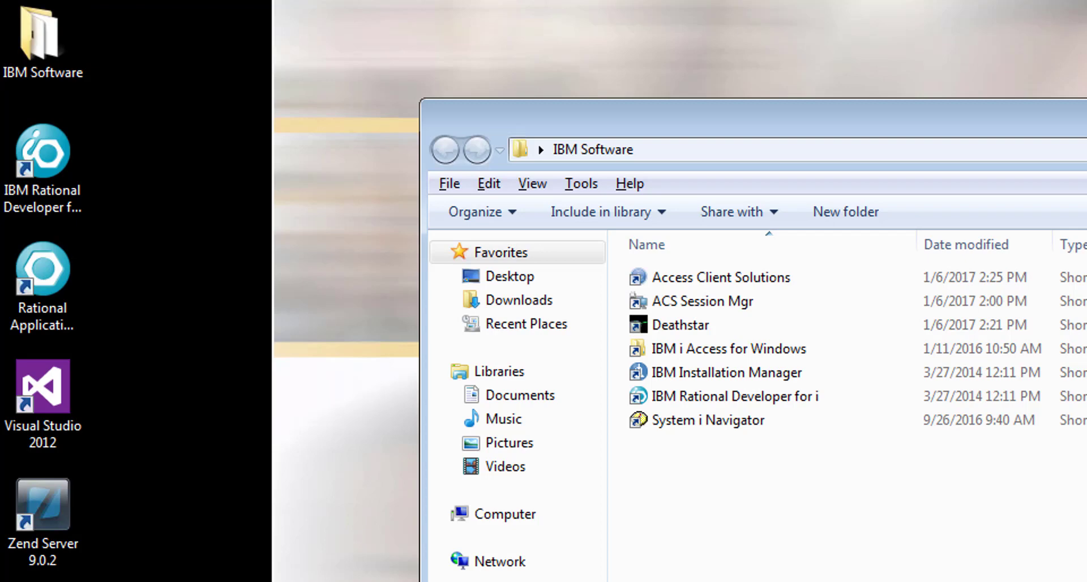
pyautogui.moveTo(1073, 532)
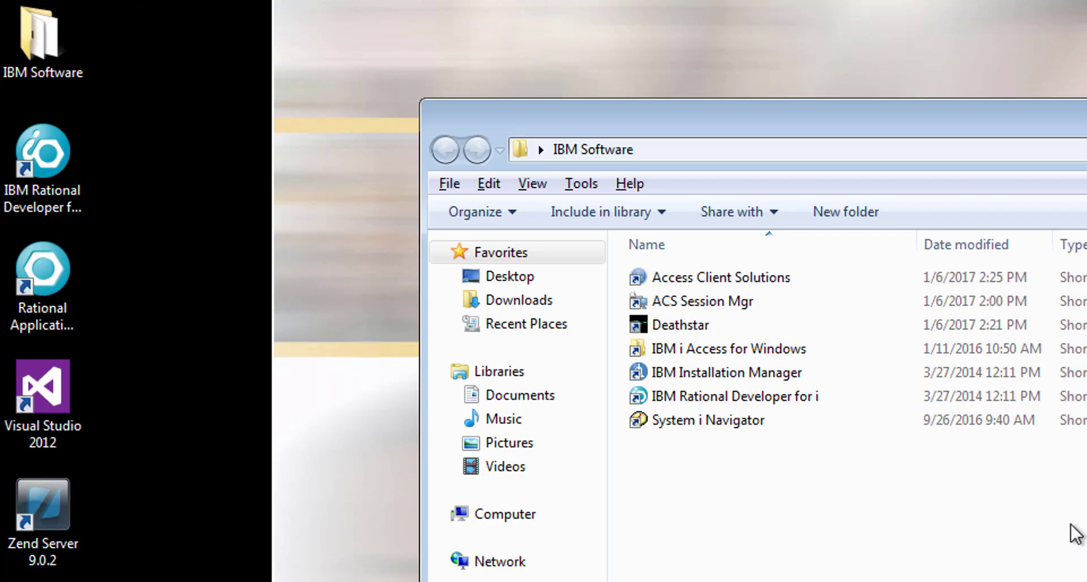
pyautogui.moveTo(695, 336)
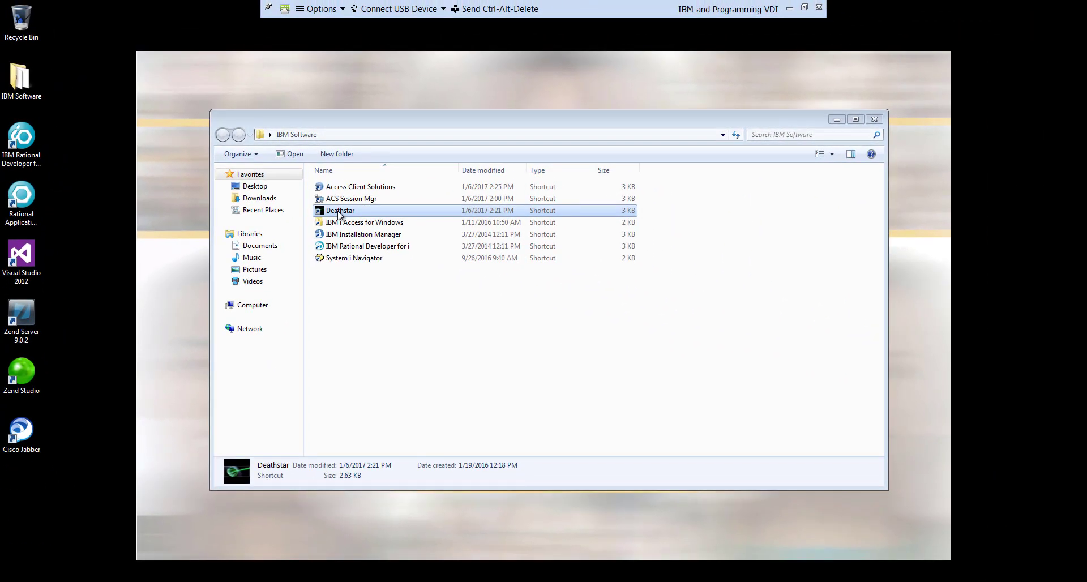
# Launch the deathstar display session from Session Manager via the Deathstar shortcut.
pyautogui.doubleClick(340, 210)
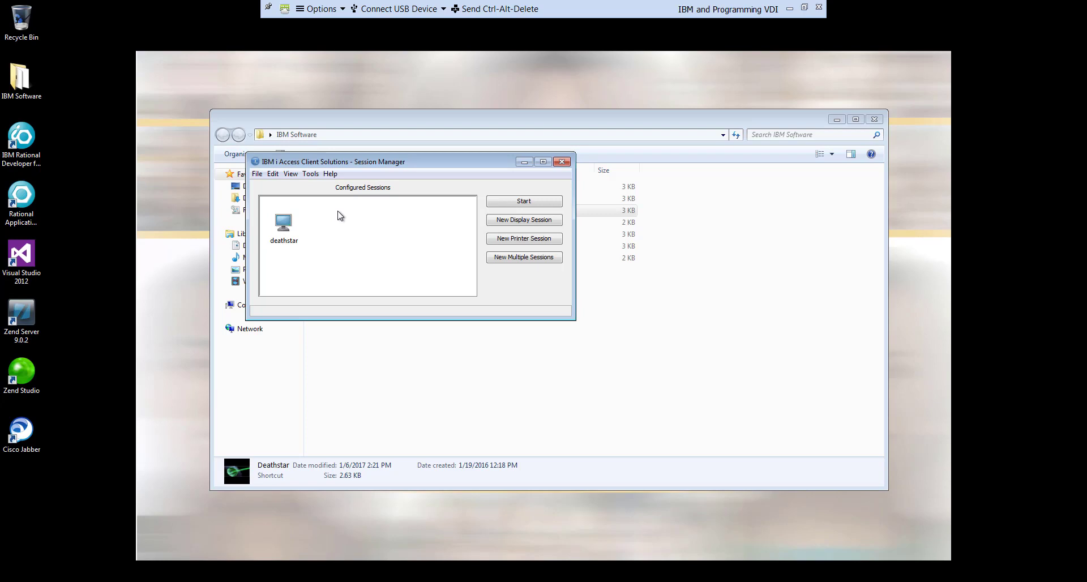
pyautogui.click(283, 221)
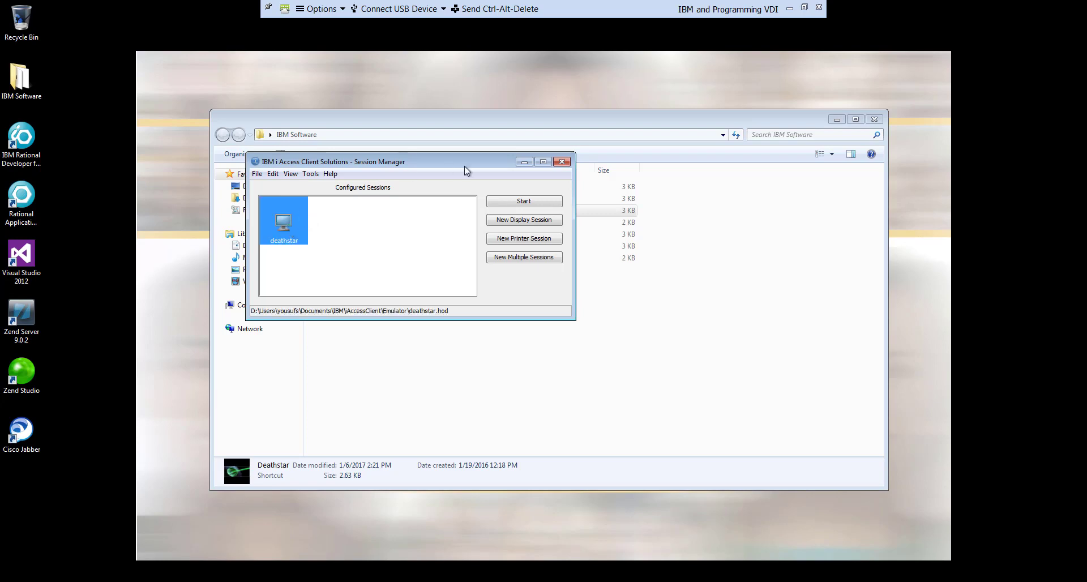
pyautogui.moveTo(416, 233)
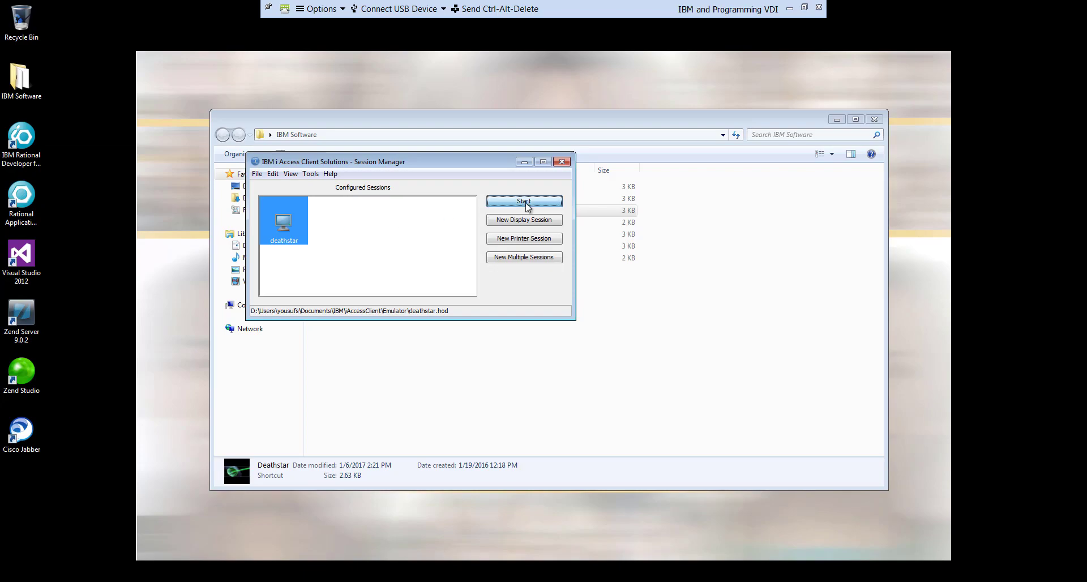
pyautogui.click(523, 202)
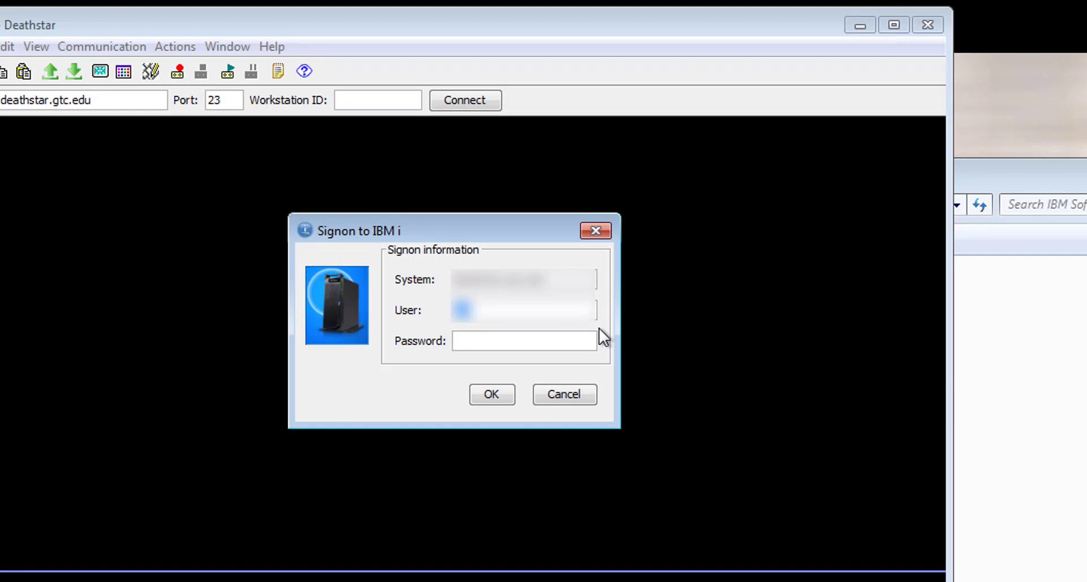
# Enter the password in the Signon to IBM i dialog to reach the DEATHSTR Sign On screen.
pyautogui.write('•')
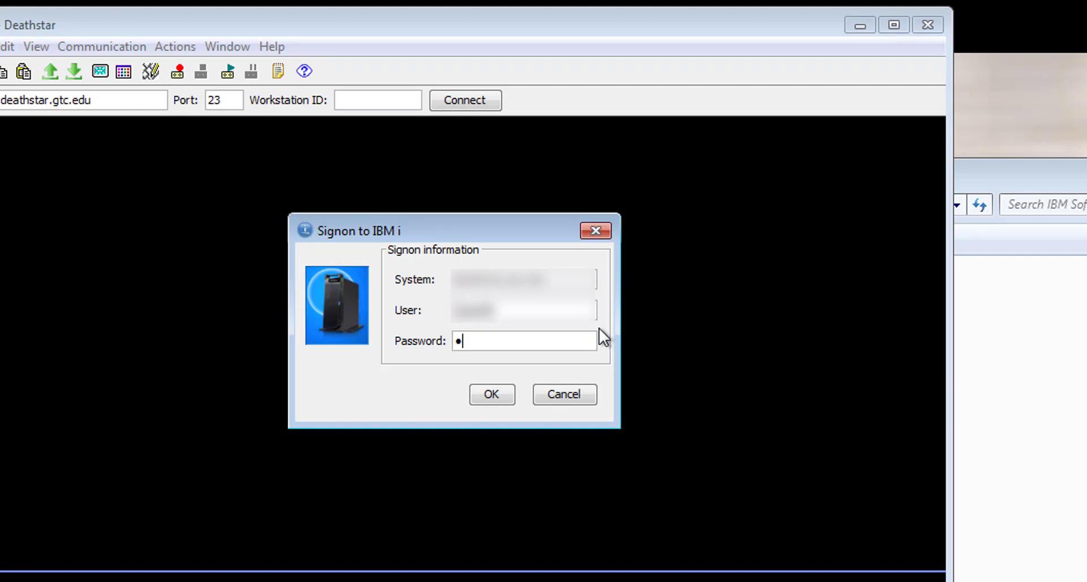
pyautogui.click(490, 394)
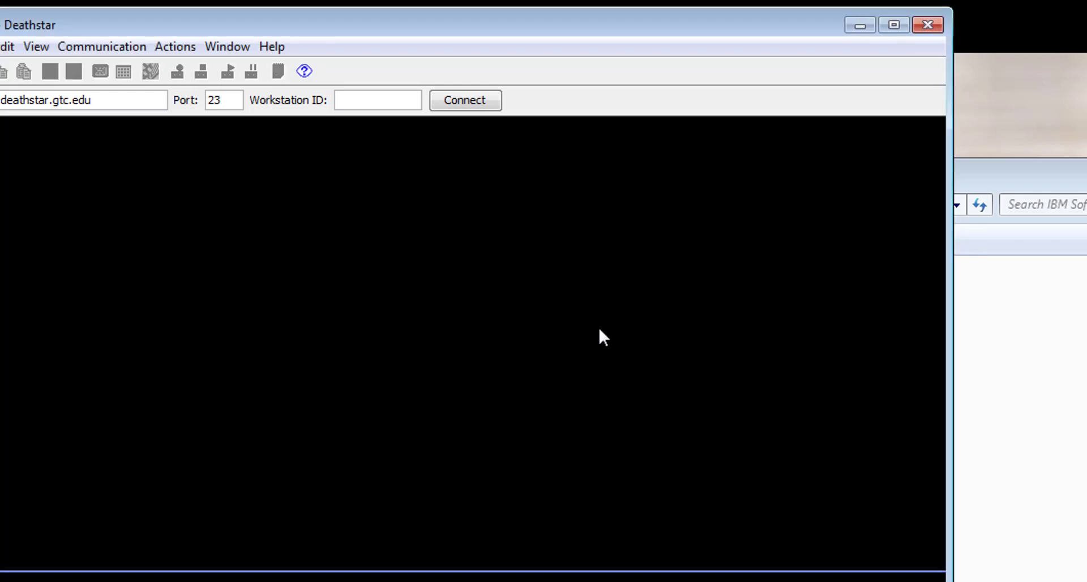
pyautogui.click(463, 100)
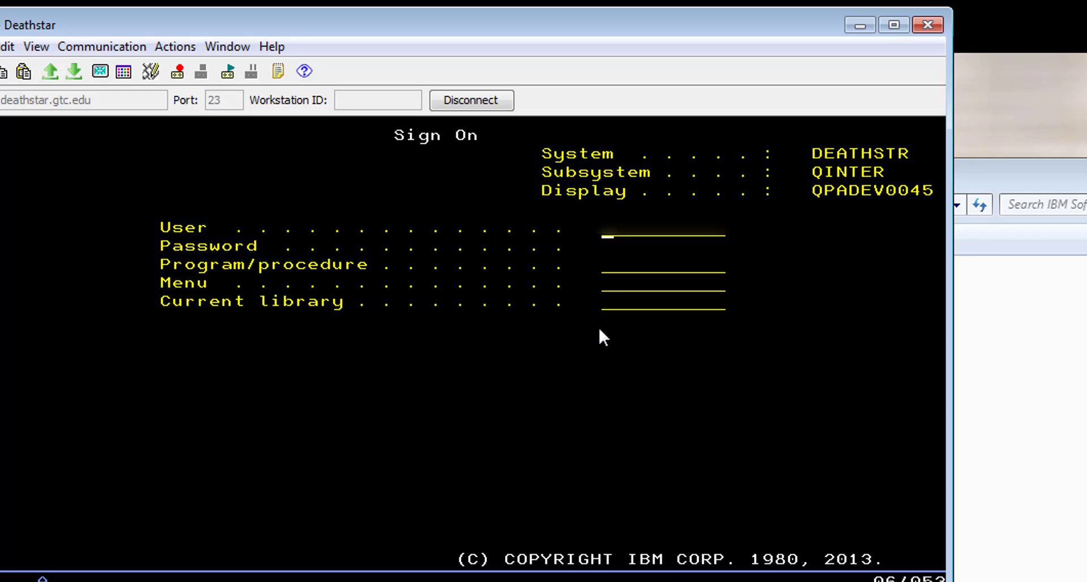
# Sign on to DEATHSTR with the user name and password, reaching Sign-on Information.
pyautogui.write('username')
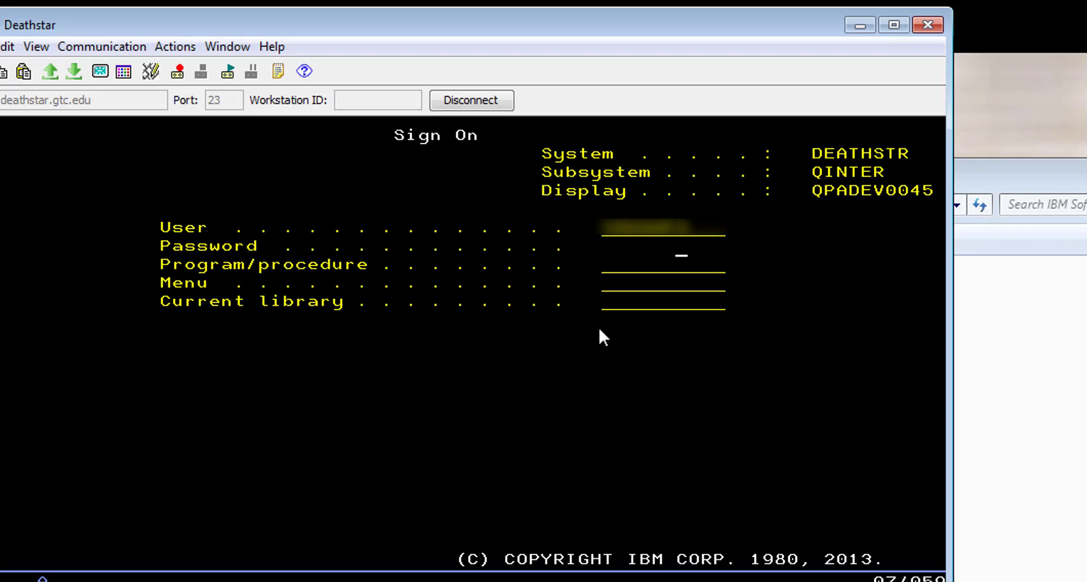
pyautogui.press('Enter')
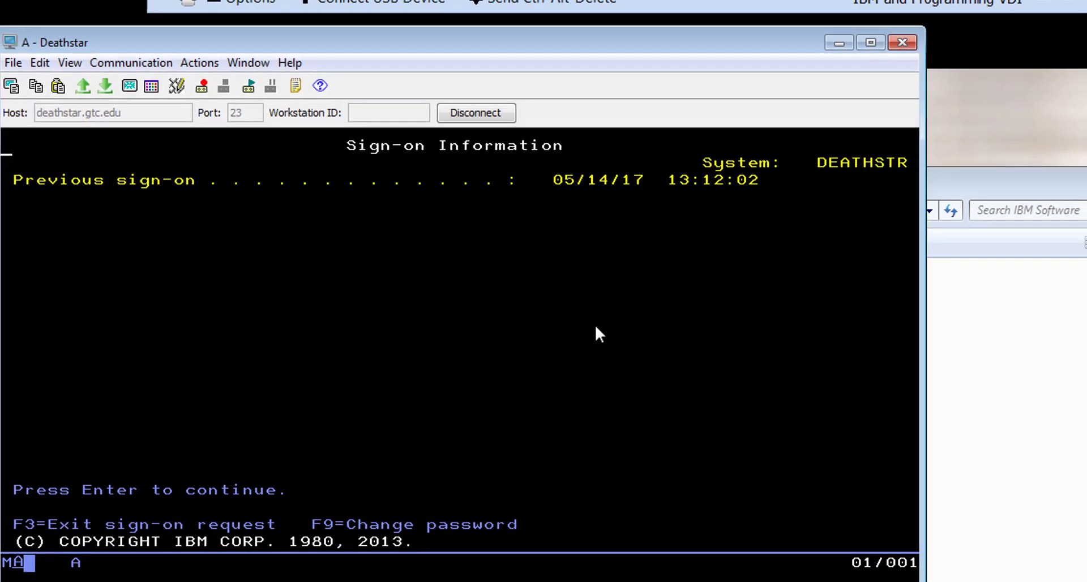
# Continue past Sign-on Information to the IBM i Main Menu on DEATHSTR.
pyautogui.press('Enter')
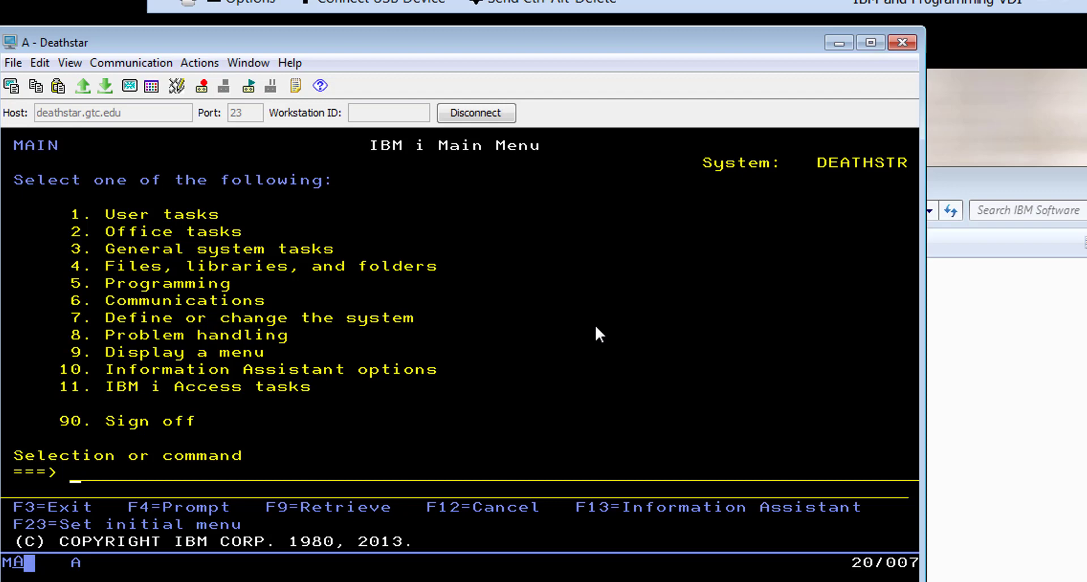
# Enter option 5, Programming, on the Main Menu selection line without submitting.
pyautogui.write('5')
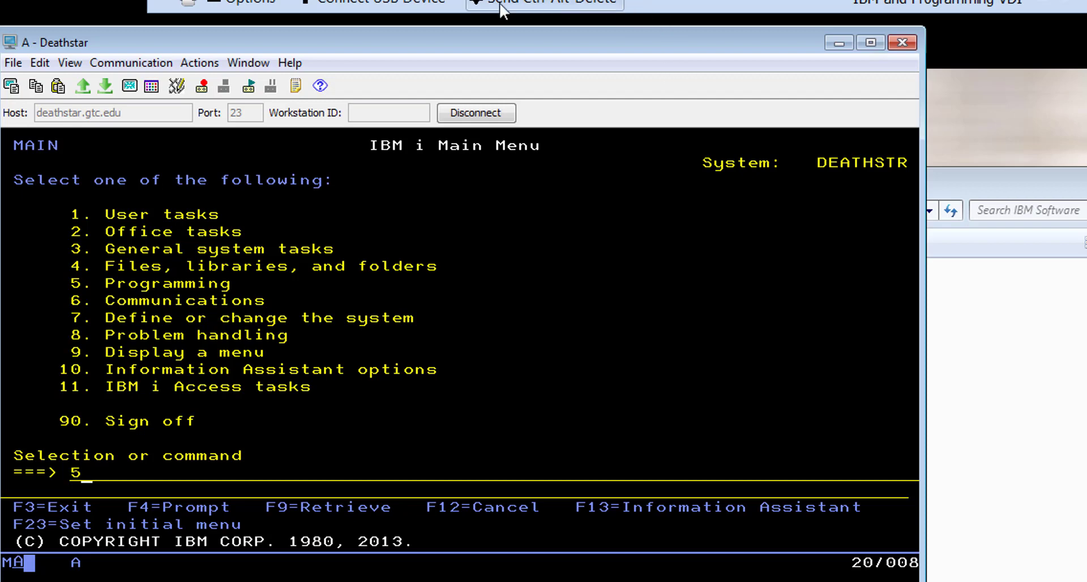
pyautogui.moveTo(528, 168)
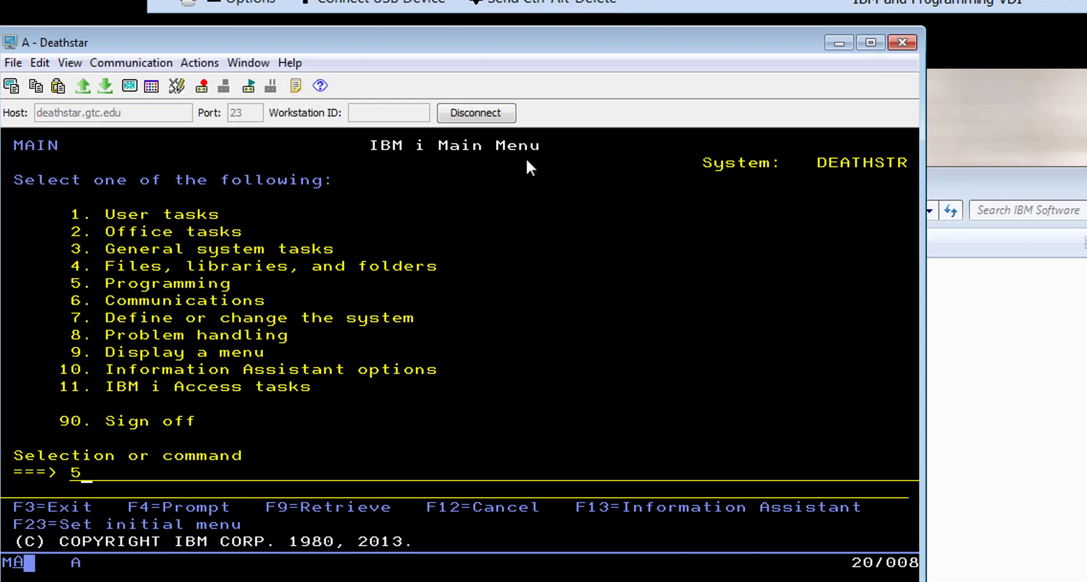
pyautogui.moveTo(555, 338)
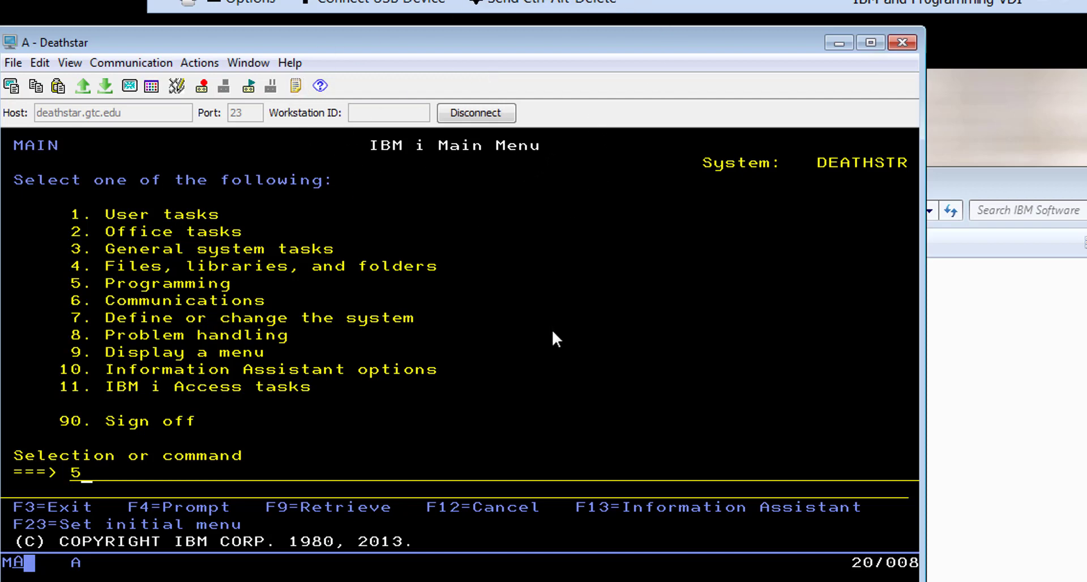